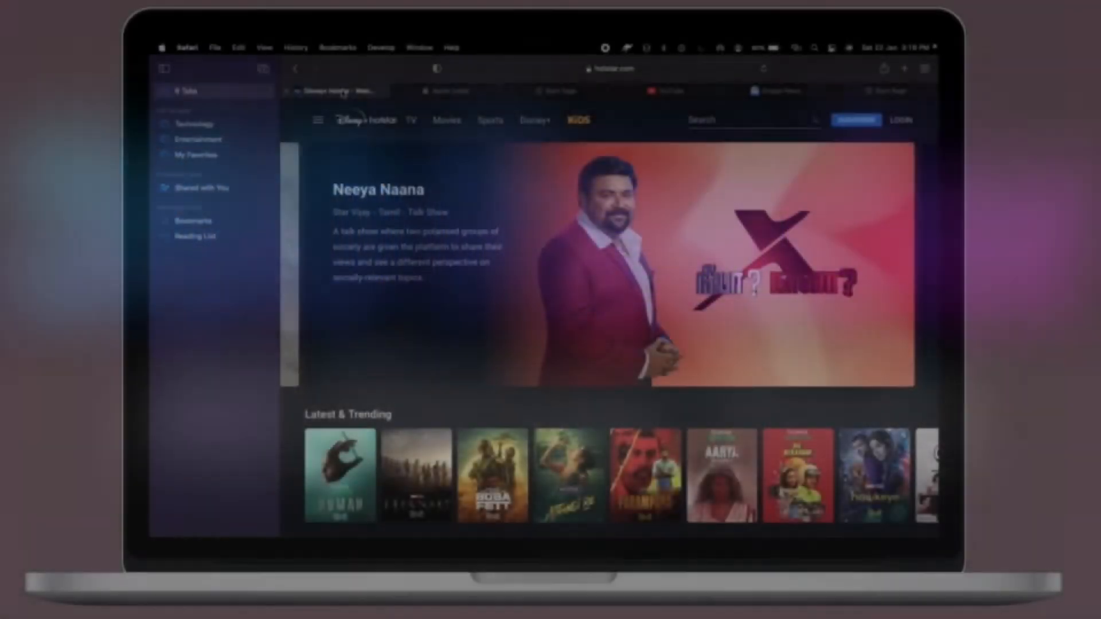
Step: Switch from the Hotstar tab to Apple (India), then to the Start Page
{"action": "left_click", "coordinate": [450, 90]}
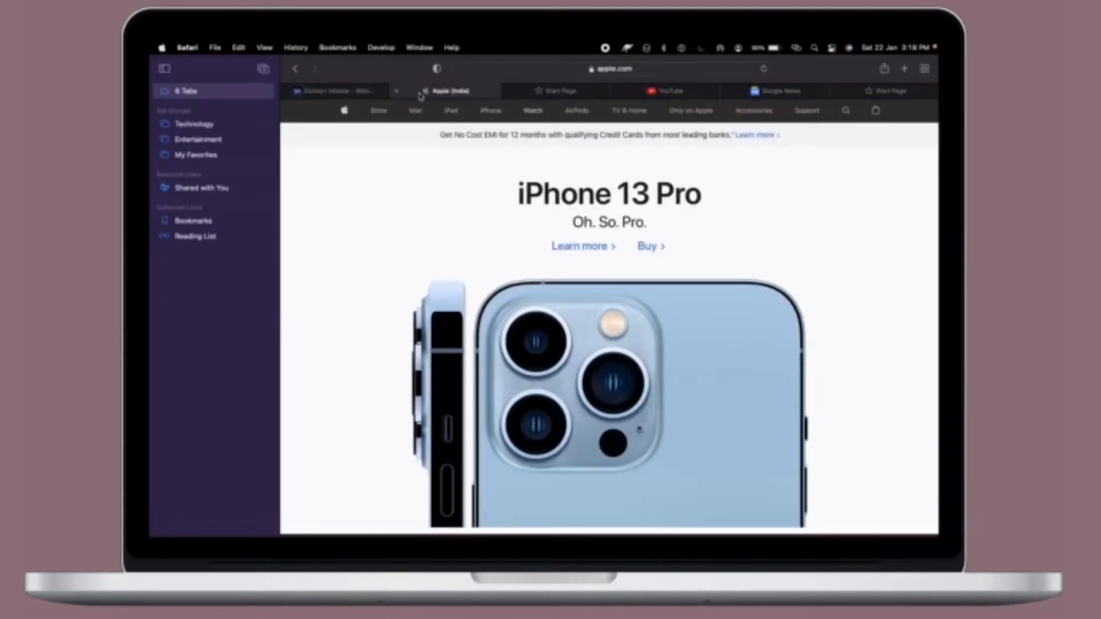
{"action": "mouse_move", "coordinate": [558, 91]}
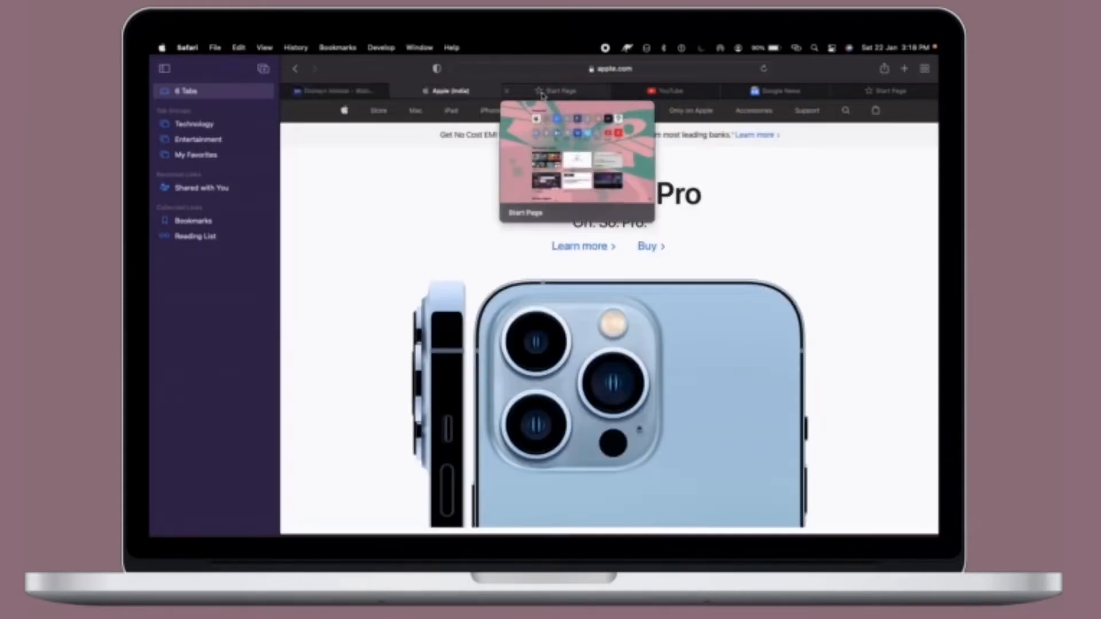
{"action": "left_click", "coordinate": [558, 91]}
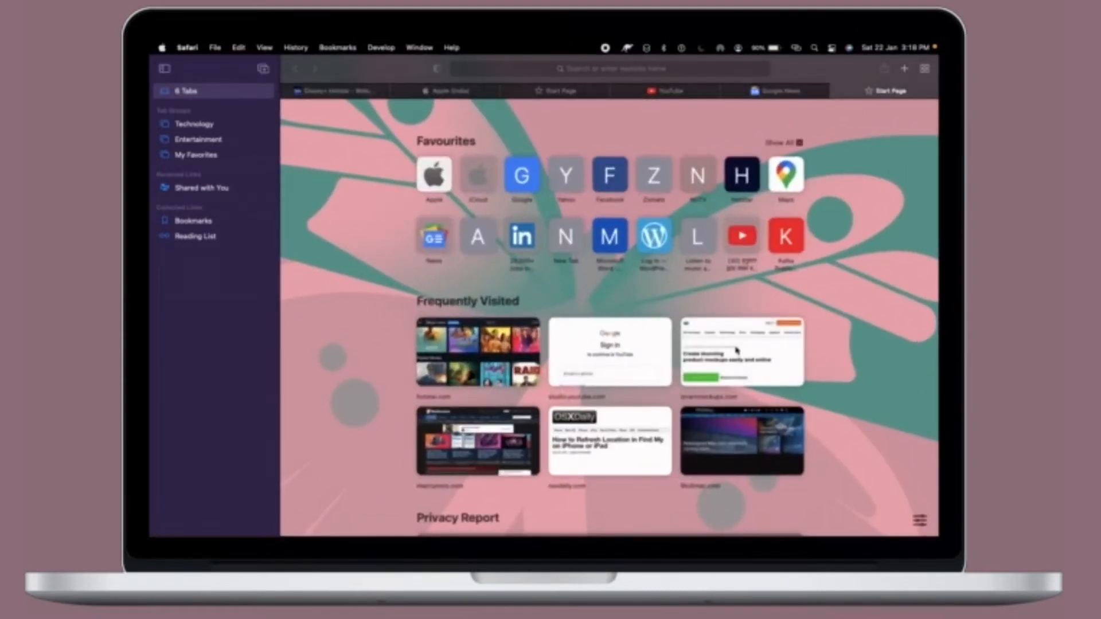
Step: Show the Start Page customisation options via the sliders icon
{"action": "left_click", "coordinate": [920, 520]}
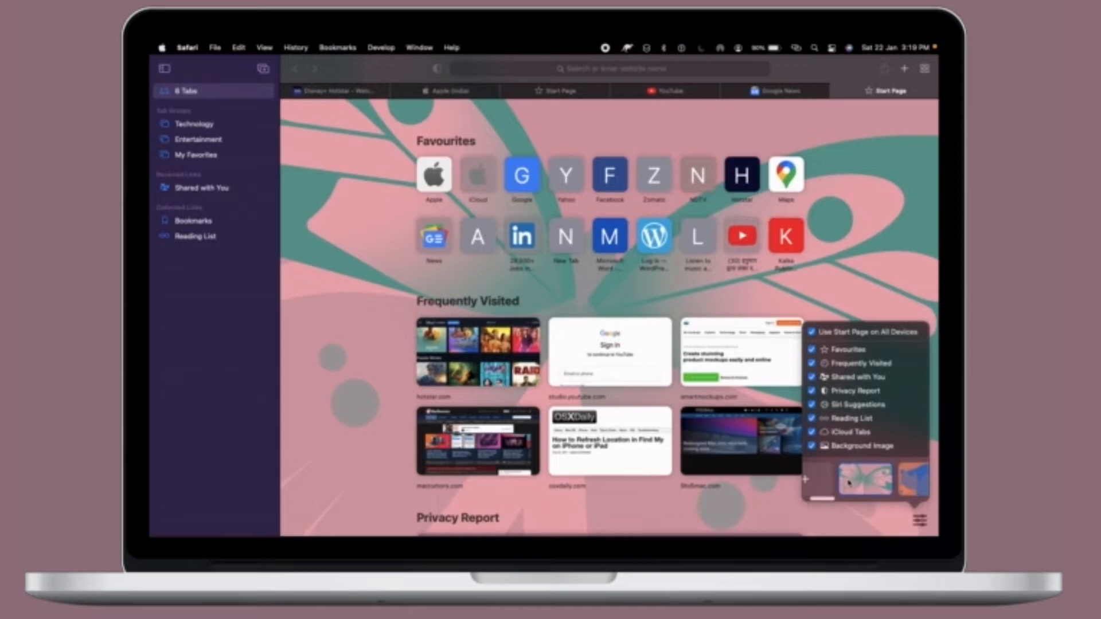
Step: Cycle through orange-blue, pink diagonal and blue diagonal backgrounds, settling on the green dinosaur image
{"action": "left_click", "coordinate": [912, 480]}
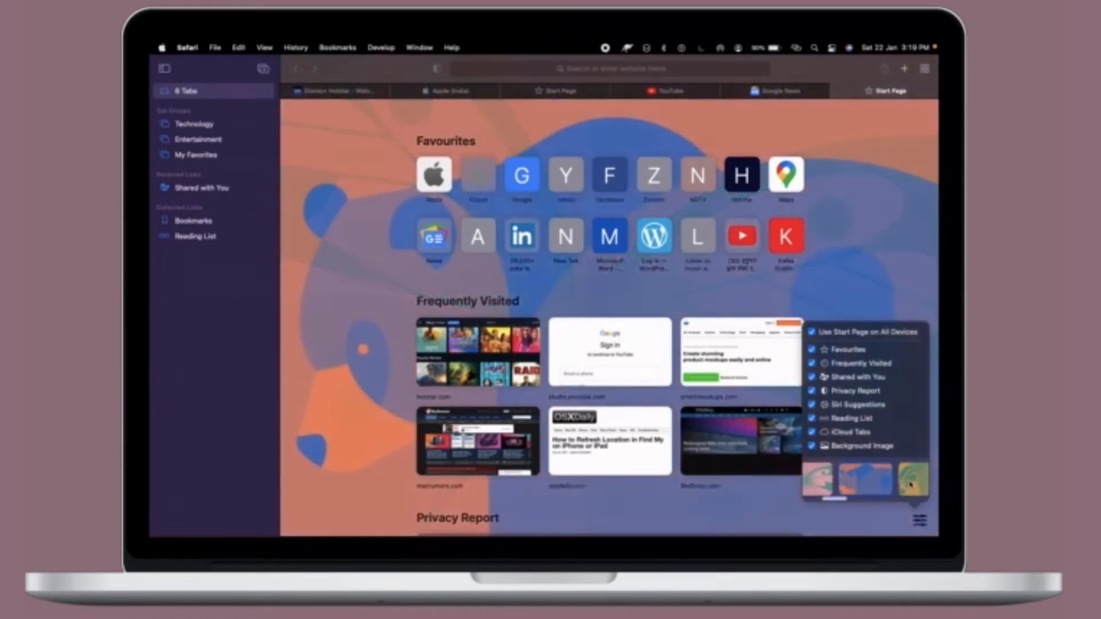
{"action": "left_click", "coordinate": [895, 479]}
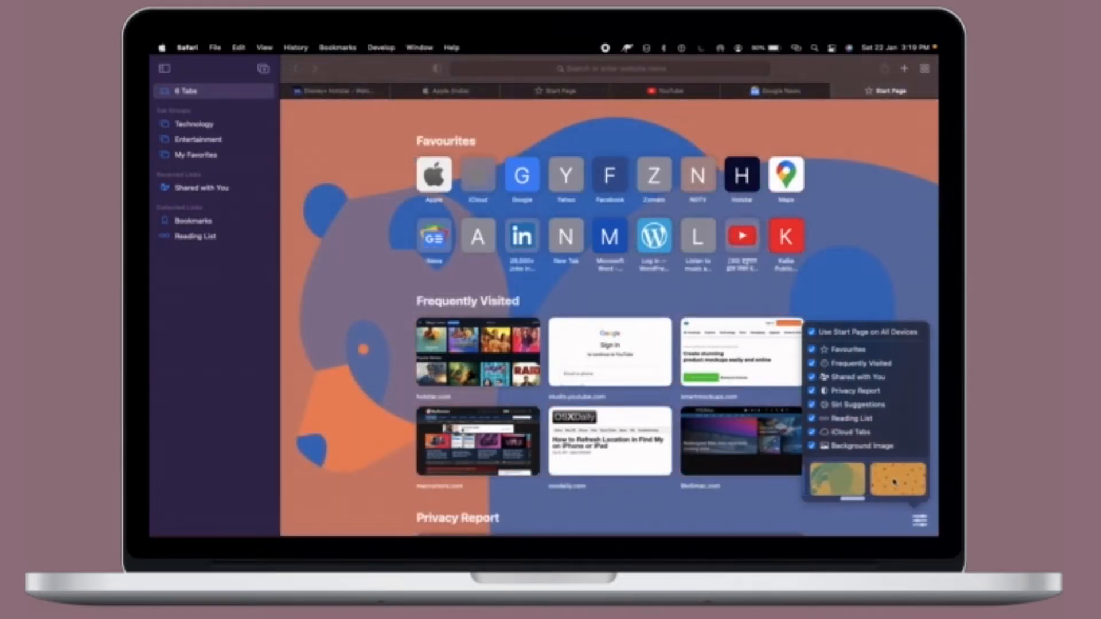
{"action": "left_click", "coordinate": [897, 480]}
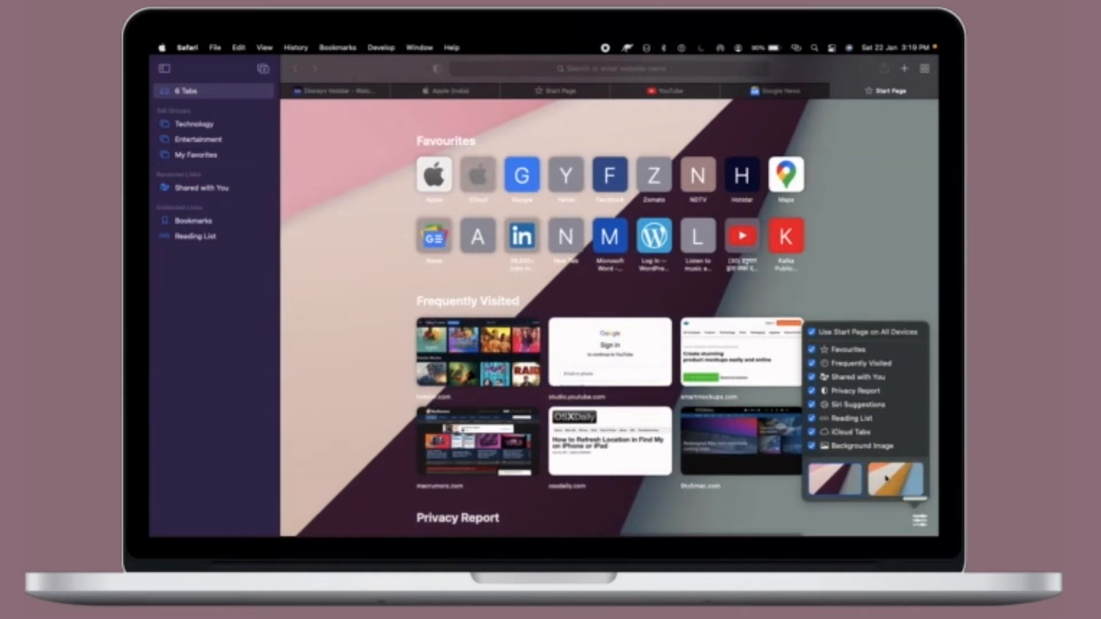
{"action": "left_click", "coordinate": [893, 480]}
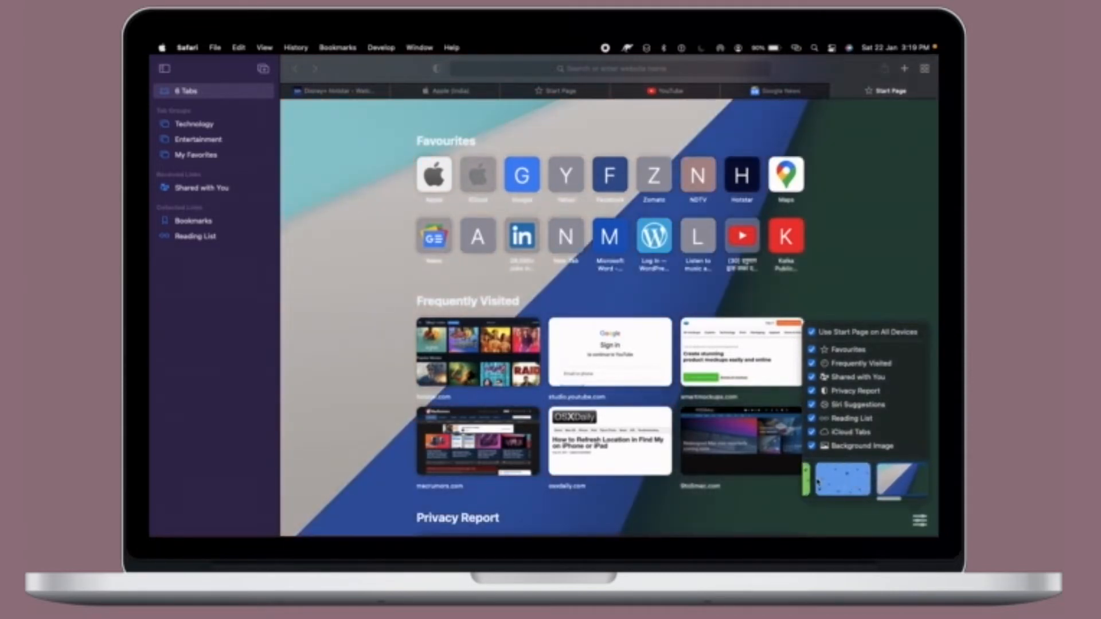
{"action": "left_click", "coordinate": [818, 480]}
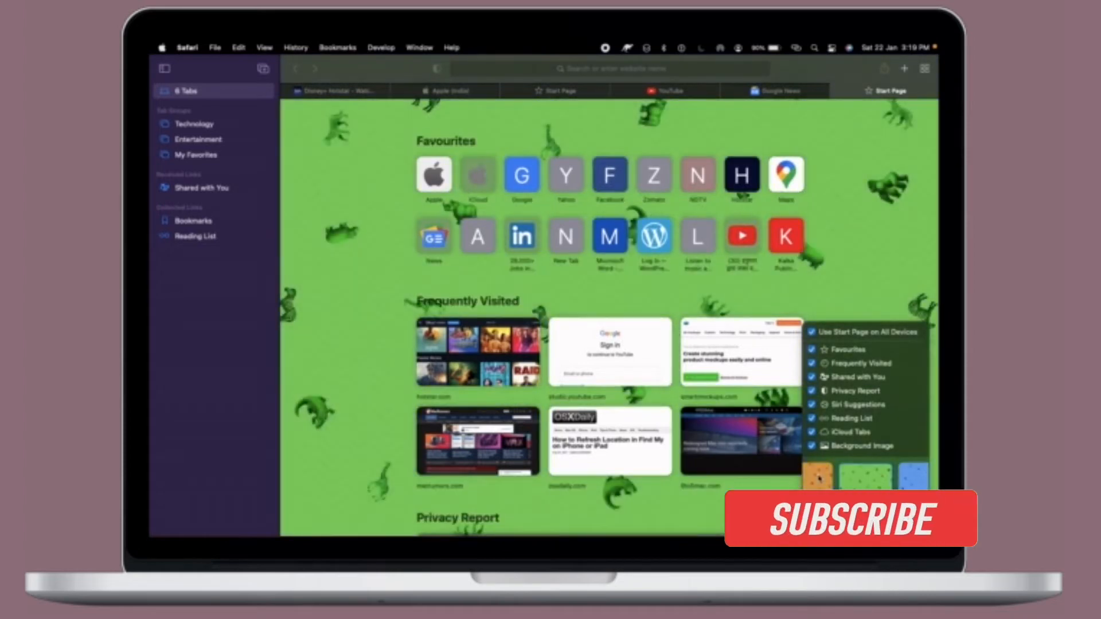
{"action": "left_click", "coordinate": [848, 518]}
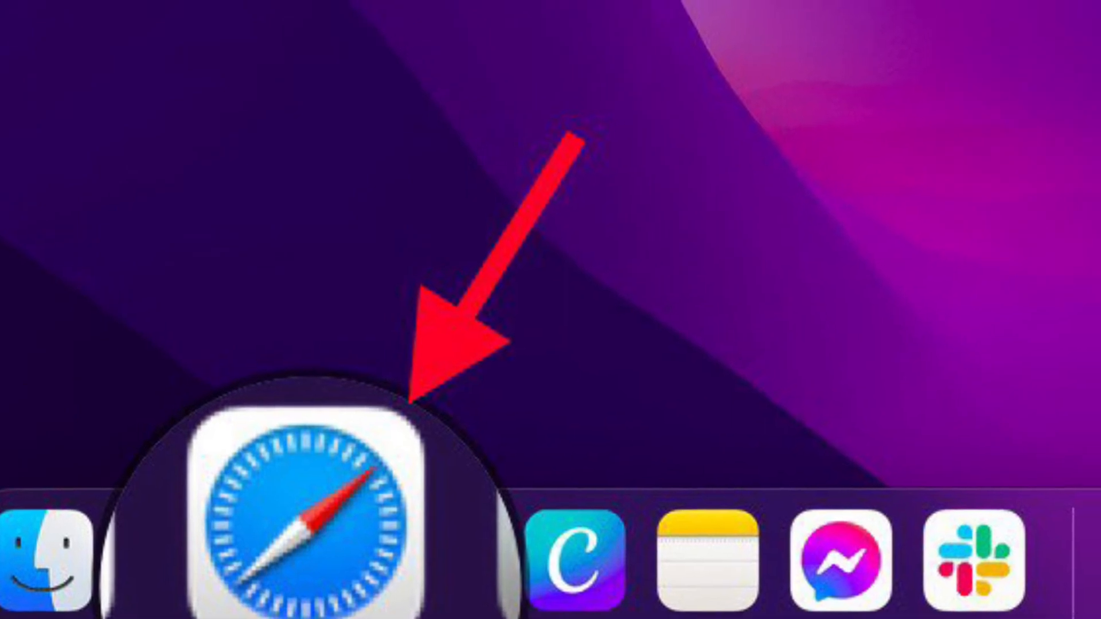
Step: Launch Safari from the Dock so the Start Page appears
{"action": "left_click", "coordinate": [302, 513]}
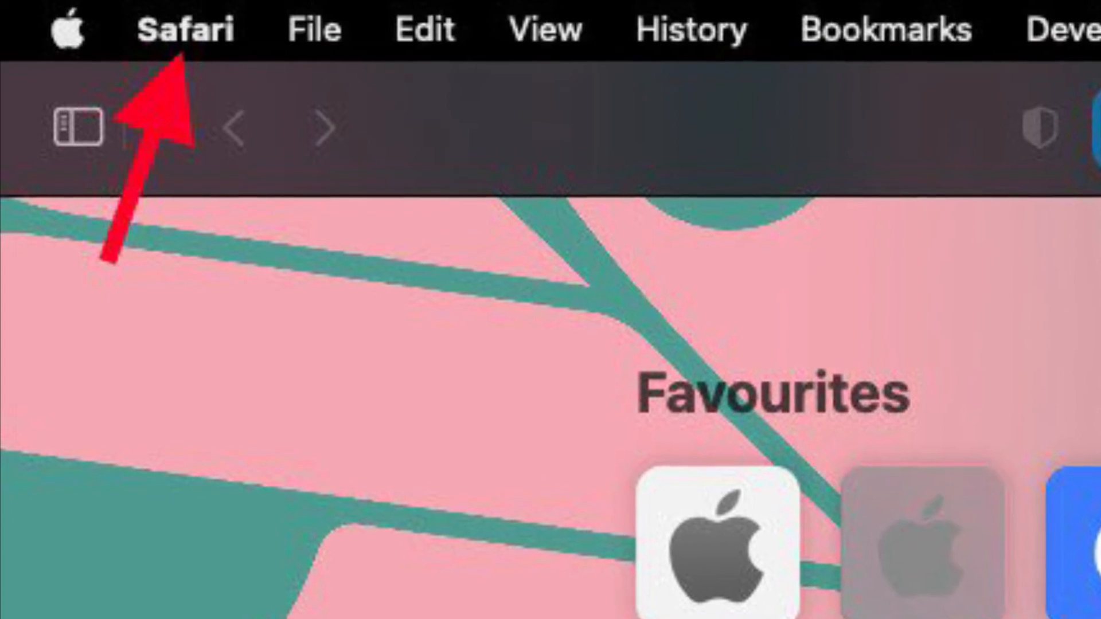
Step: Choose Preferences… from the Safari application menu
{"action": "left_click", "coordinate": [183, 30]}
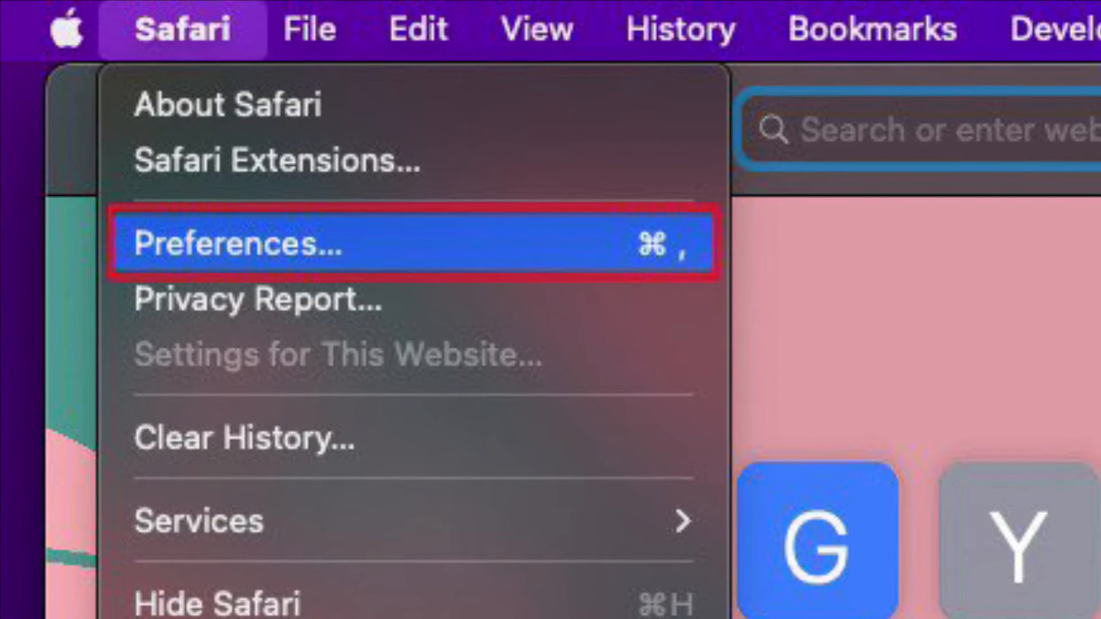
{"action": "left_click", "coordinate": [238, 246]}
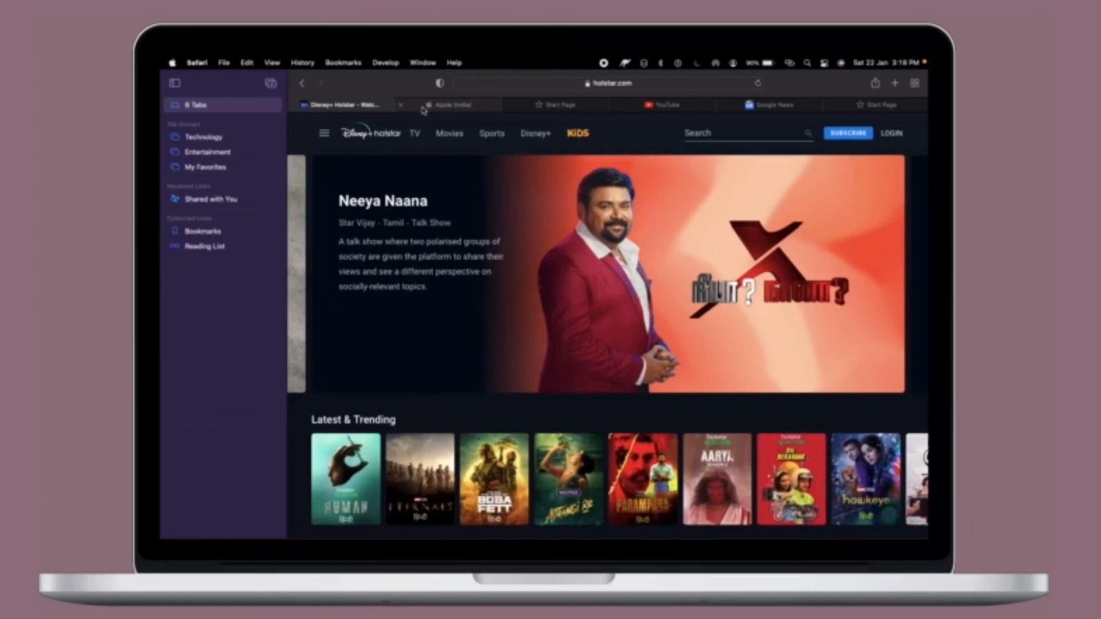
Step: Move through the Apple and Start Page tabs, then show all six tabs as thumbnails
{"action": "left_click", "coordinate": [453, 104]}
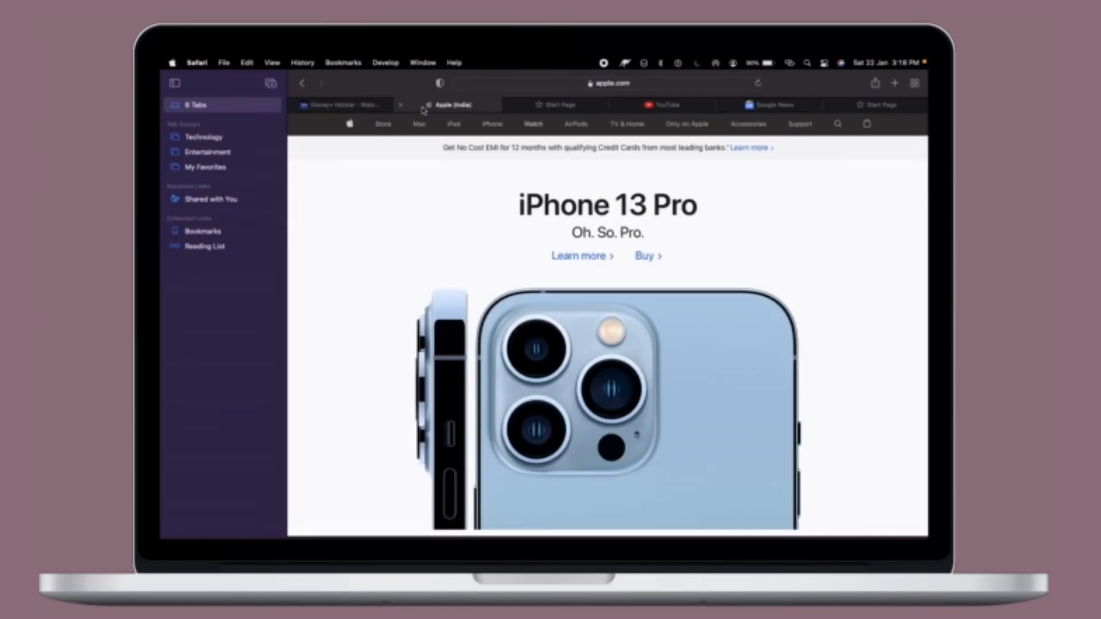
{"action": "mouse_move", "coordinate": [559, 105]}
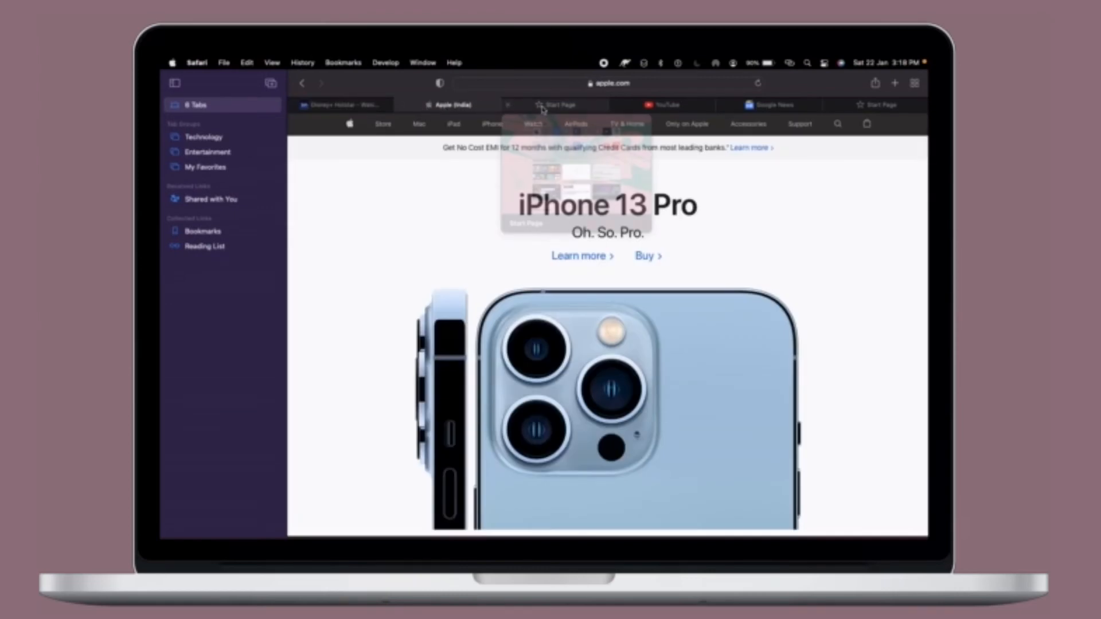
{"action": "left_click", "coordinate": [559, 104]}
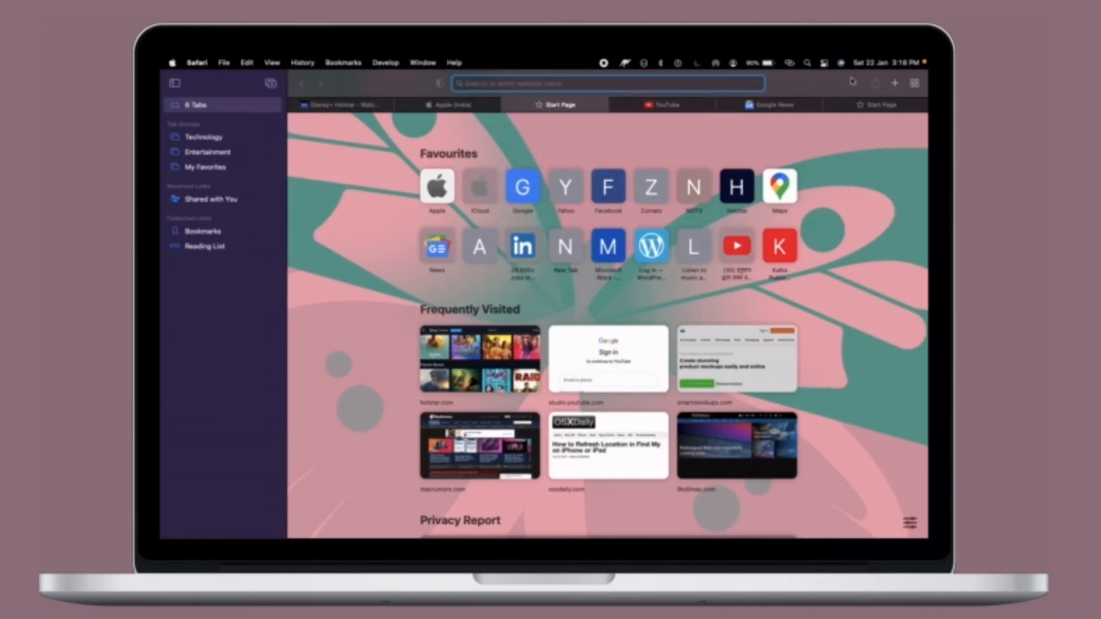
{"action": "left_click", "coordinate": [914, 83]}
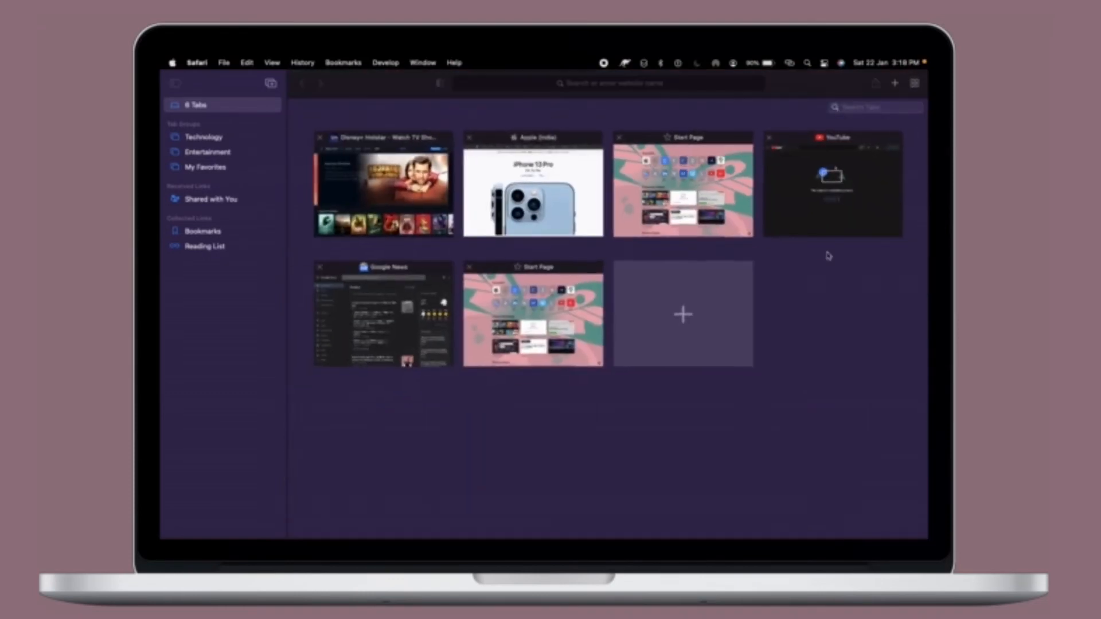